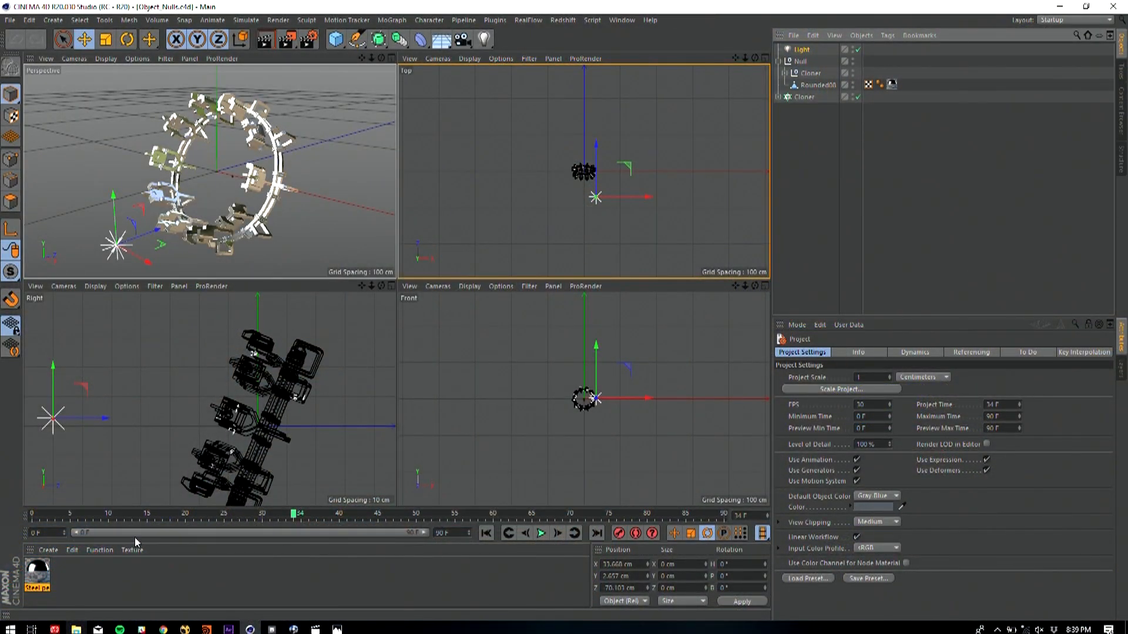
Play back the ring animation and maximize the Perspective viewport to a single view
left_click(486, 533)
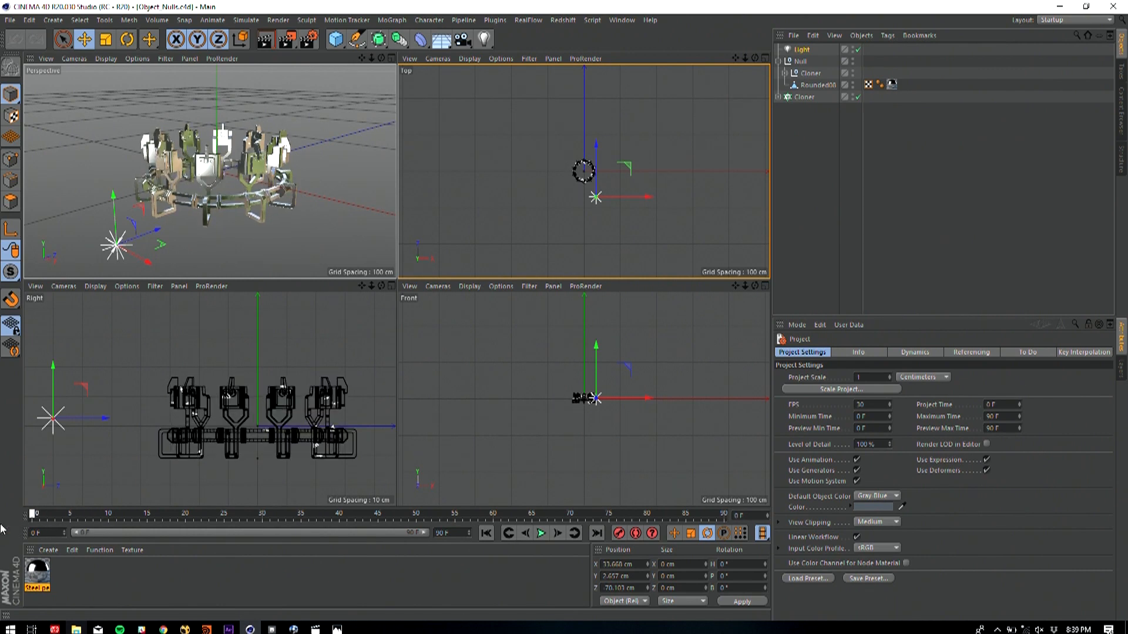
left_click(344, 516)
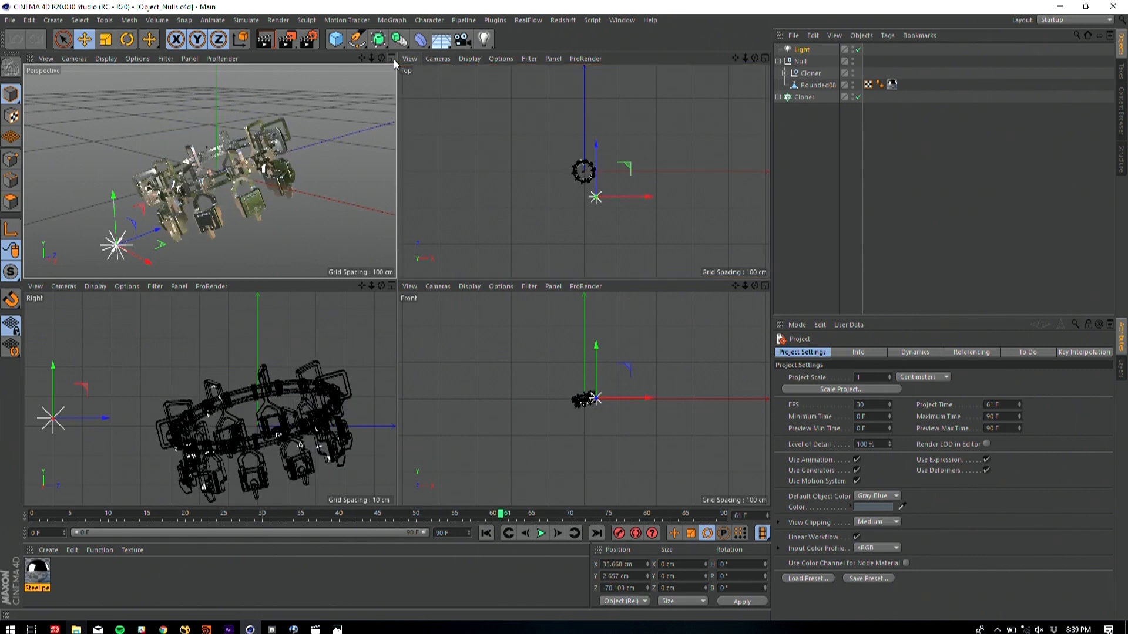
left_click(390, 58)
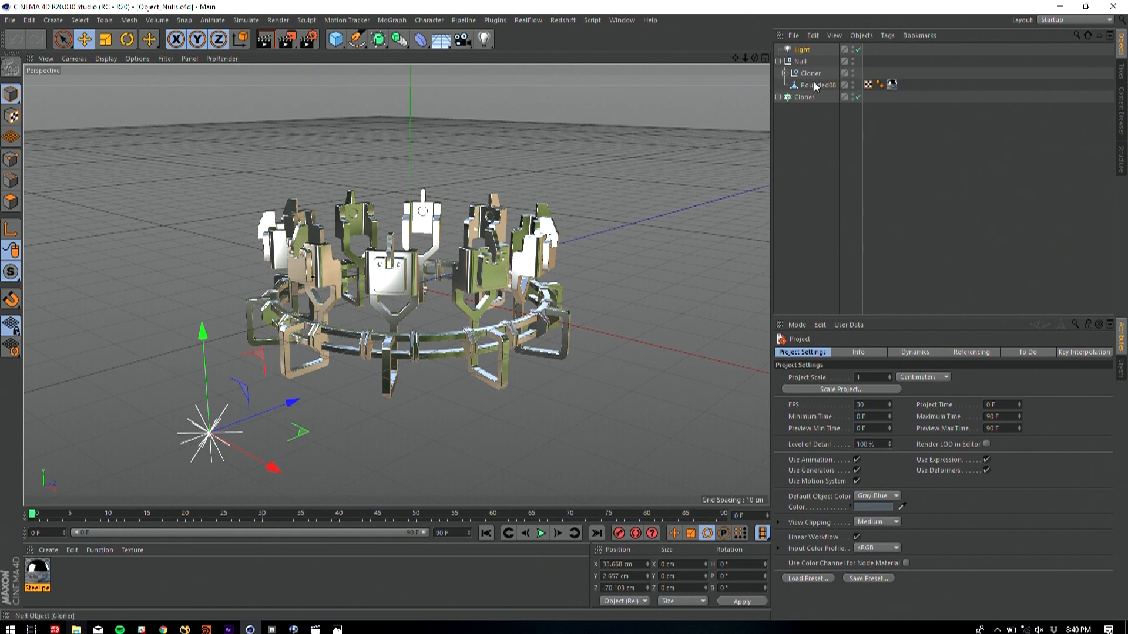
Inspect the Cloner and its Rounded00 child, then start a new untitled document
left_click(805, 96)
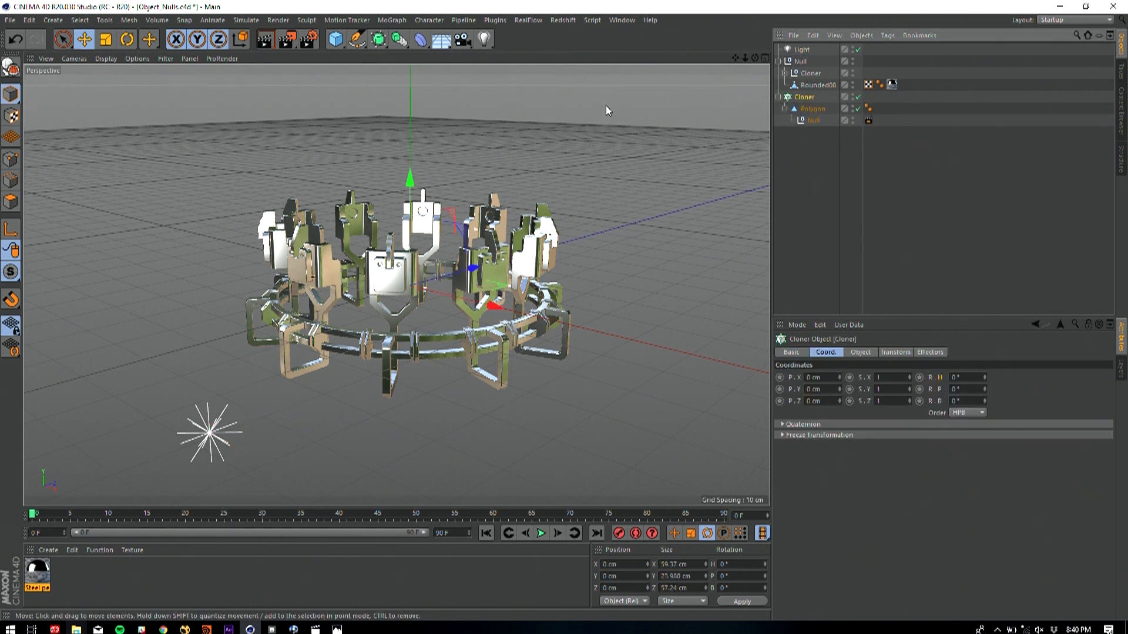
left_click(816, 84)
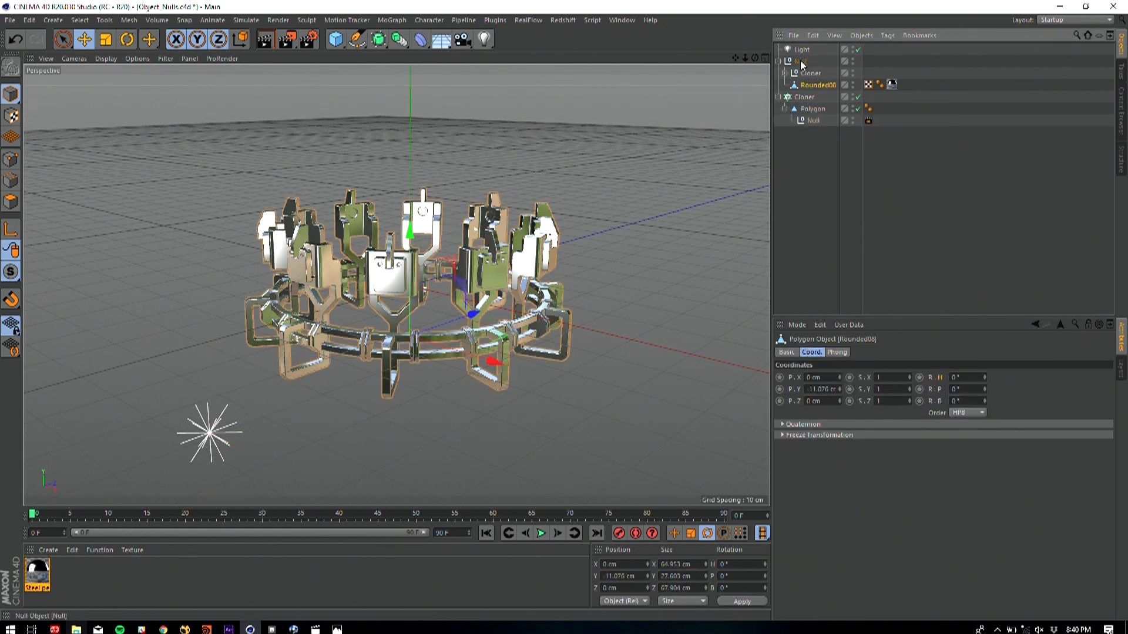
left_click(10, 19)
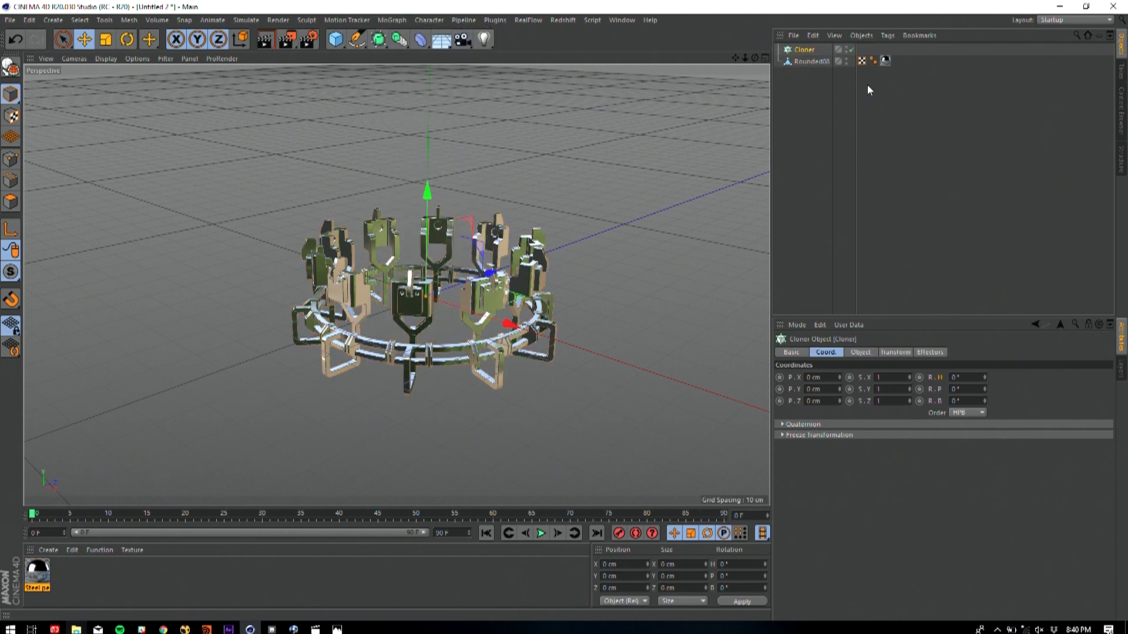
Add a Null holding a 2 cm Cube under the Cloner
left_click(333, 39)
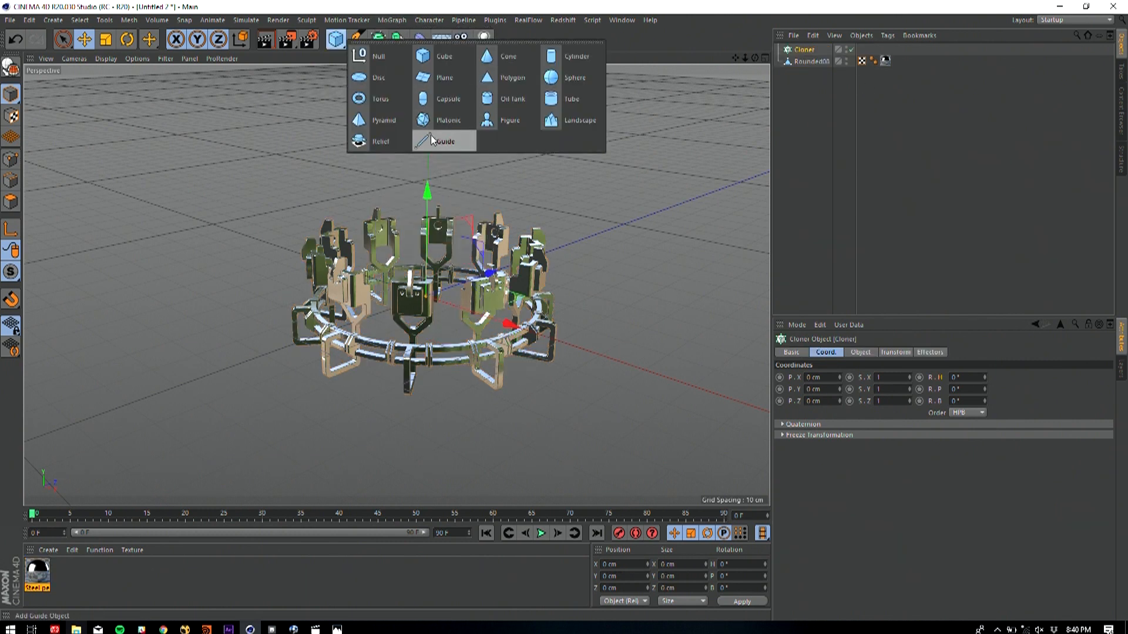
left_click(380, 56)
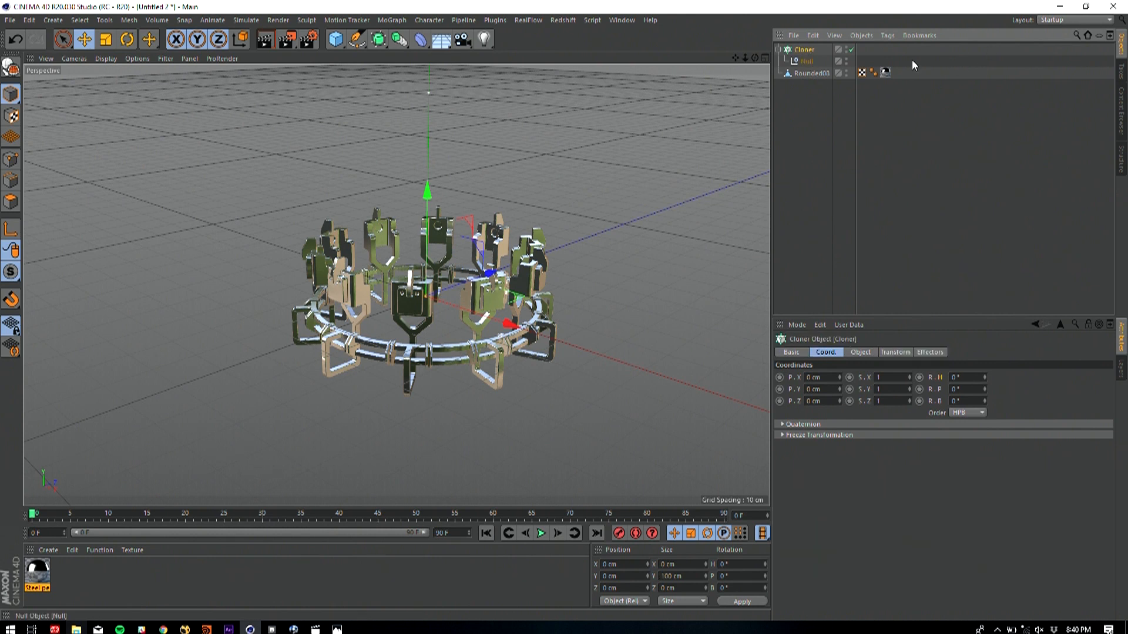
left_click(838, 48)
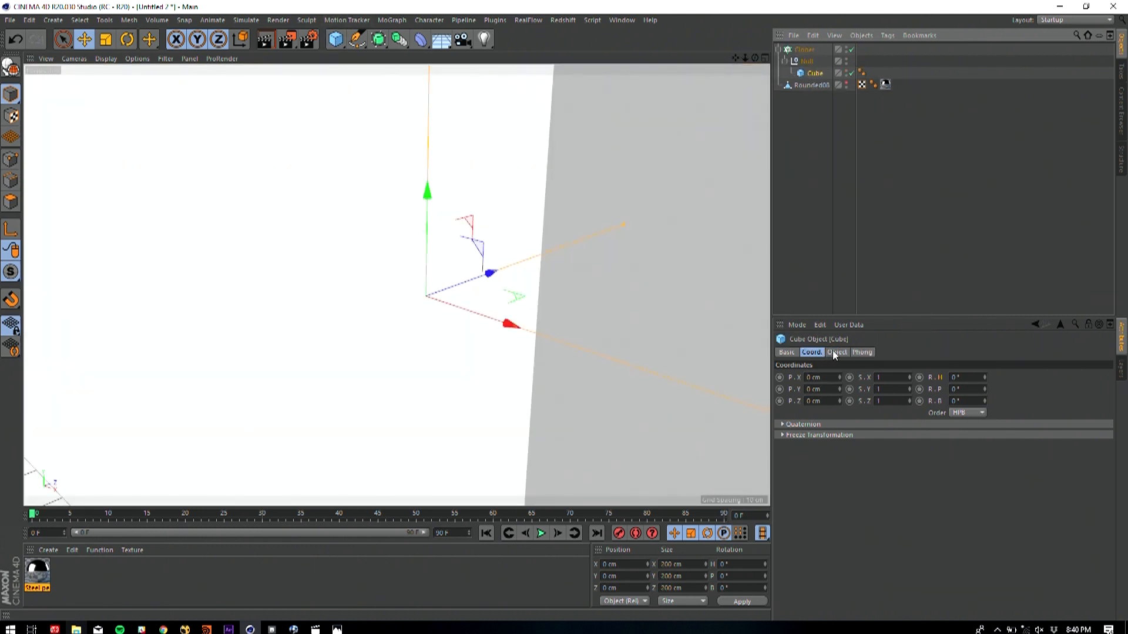
left_click(837, 353)
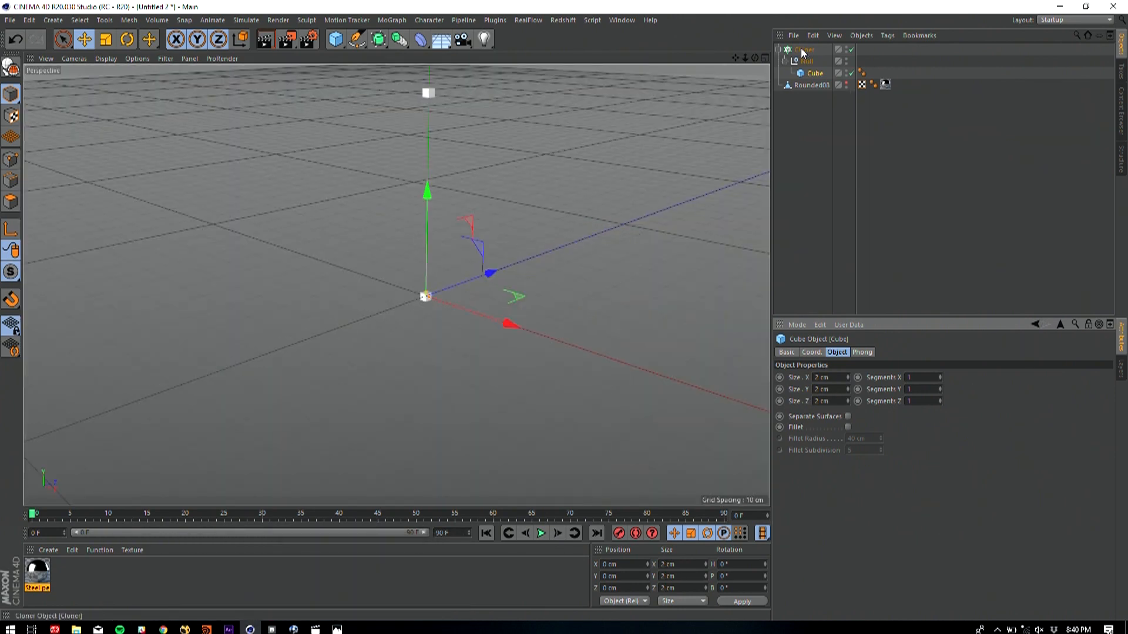
Switch the Cloner mode from Linear to Radial, Grid Array, then Object
left_click(804, 49)
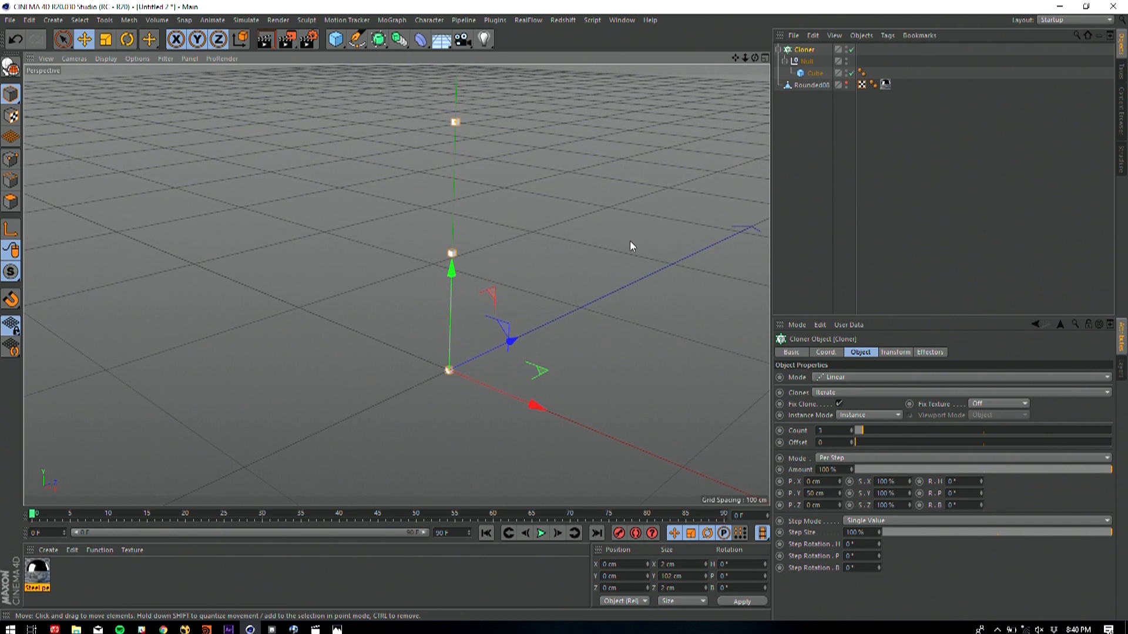
mouse_move(864, 373)
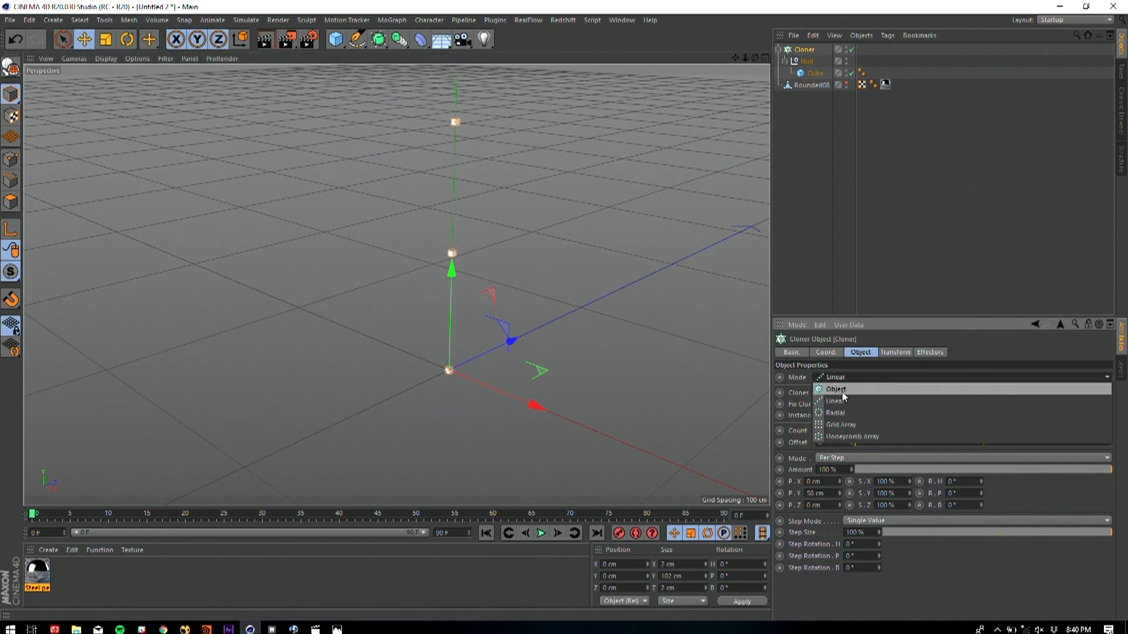
mouse_move(836, 400)
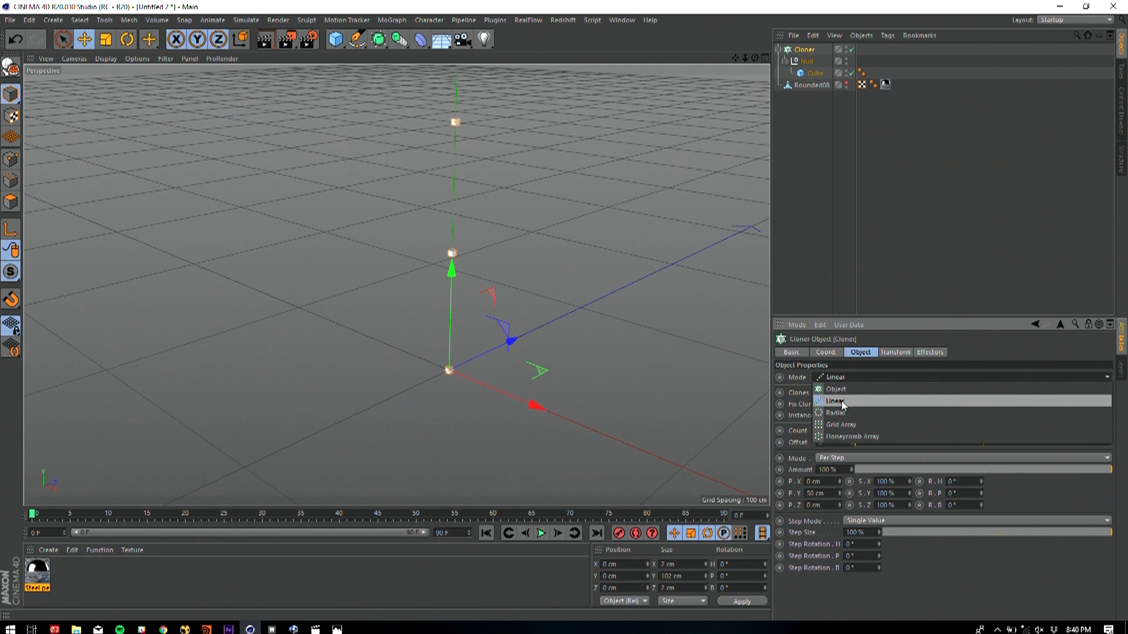
left_click(836, 413)
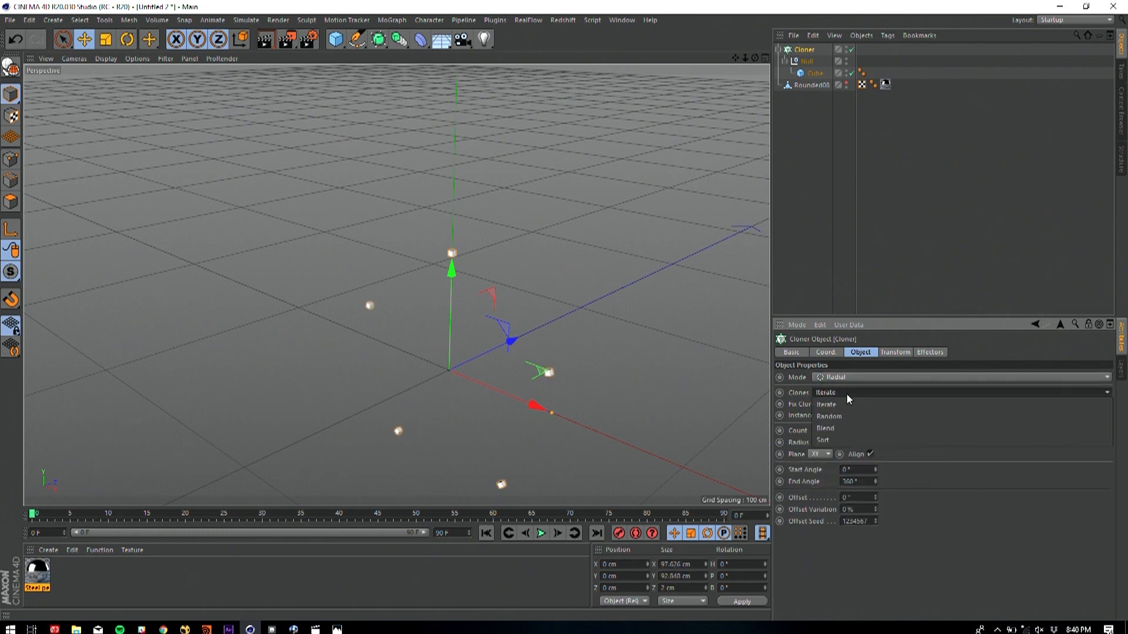
left_click(834, 377)
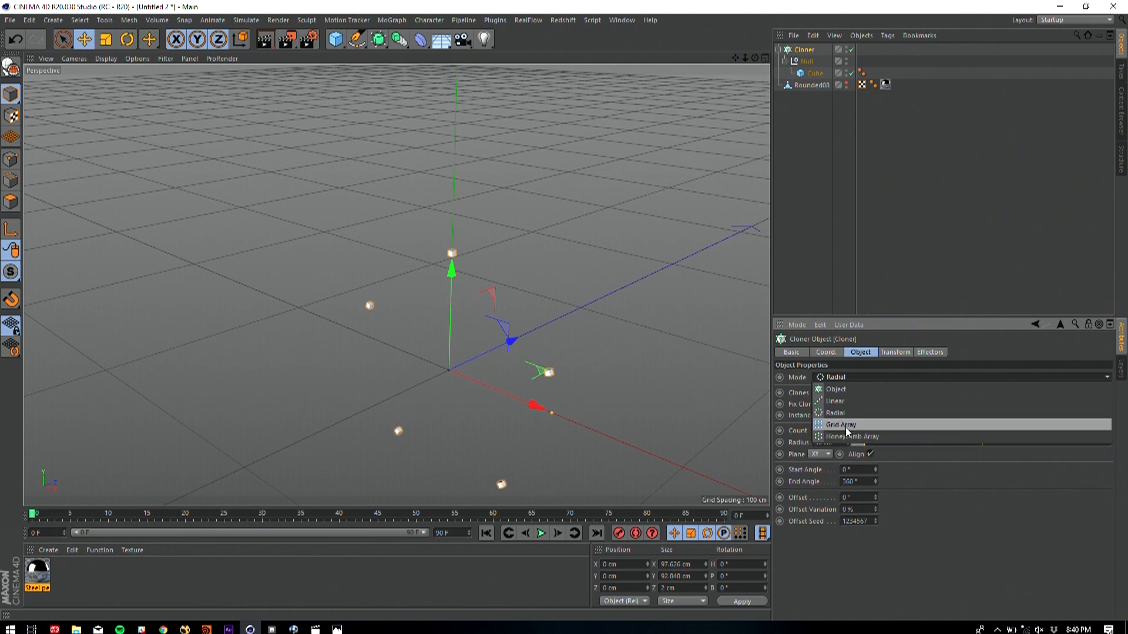
left_click(840, 424)
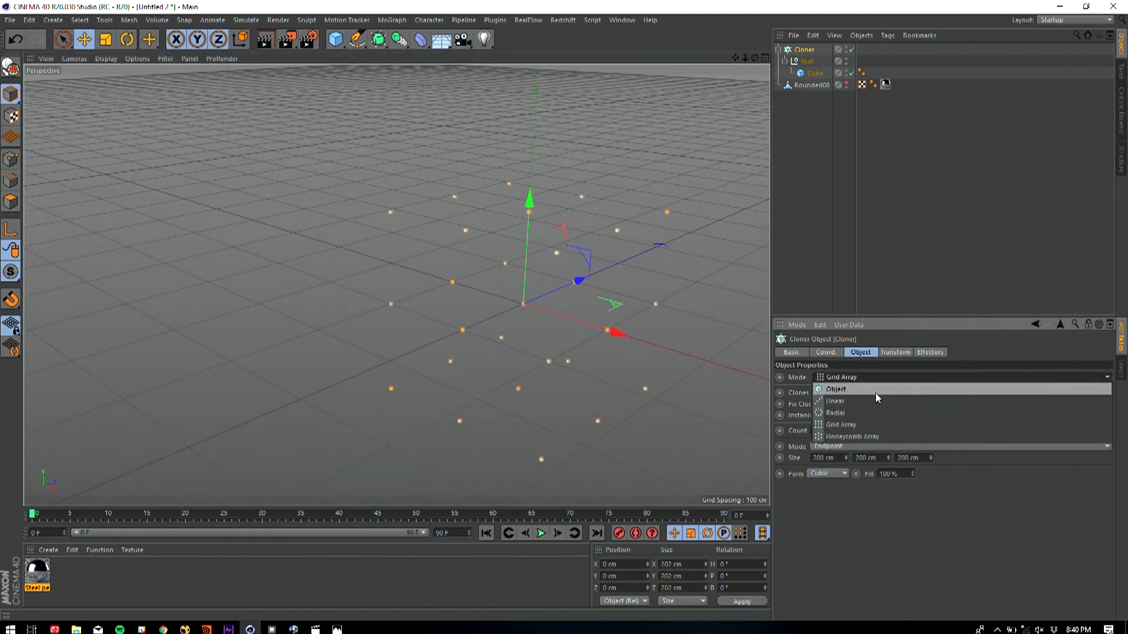
left_click(836, 389)
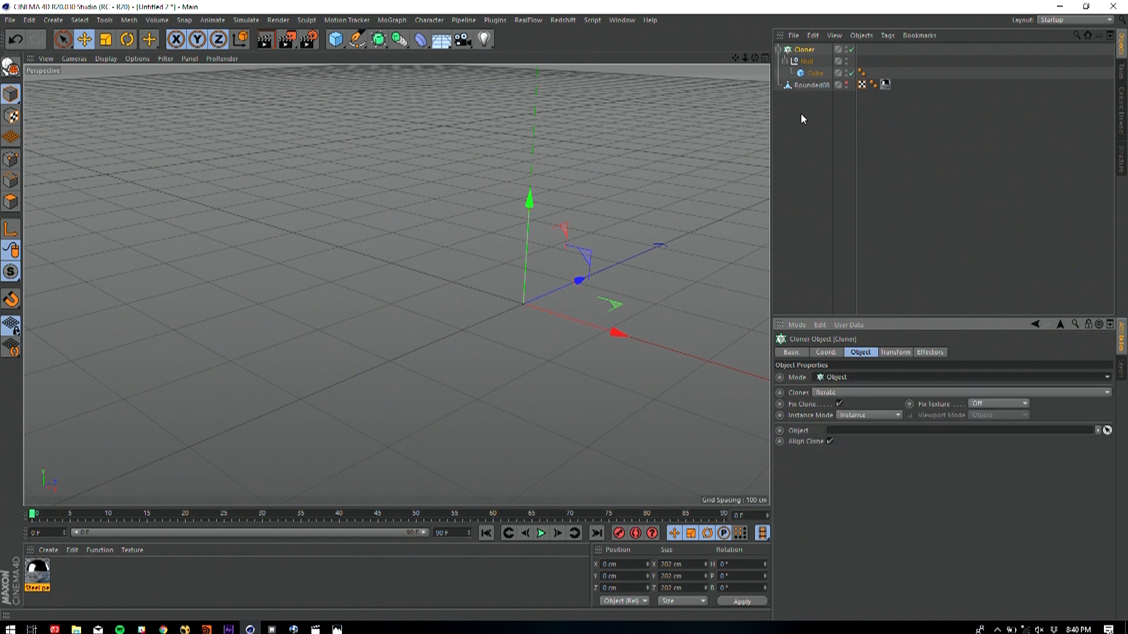
mouse_move(754, 49)
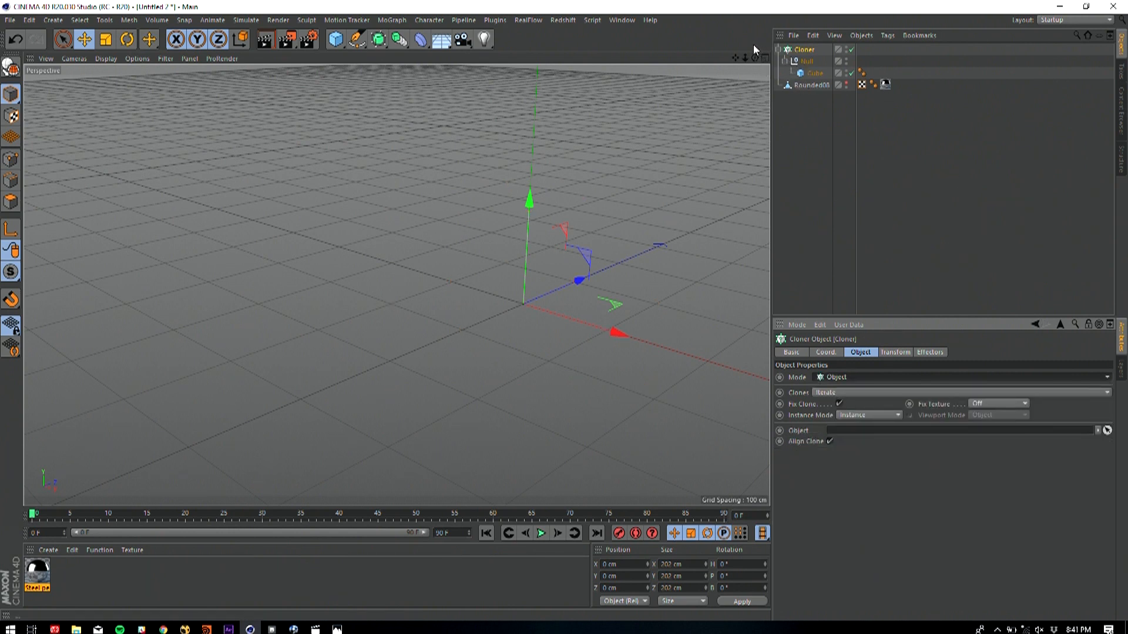